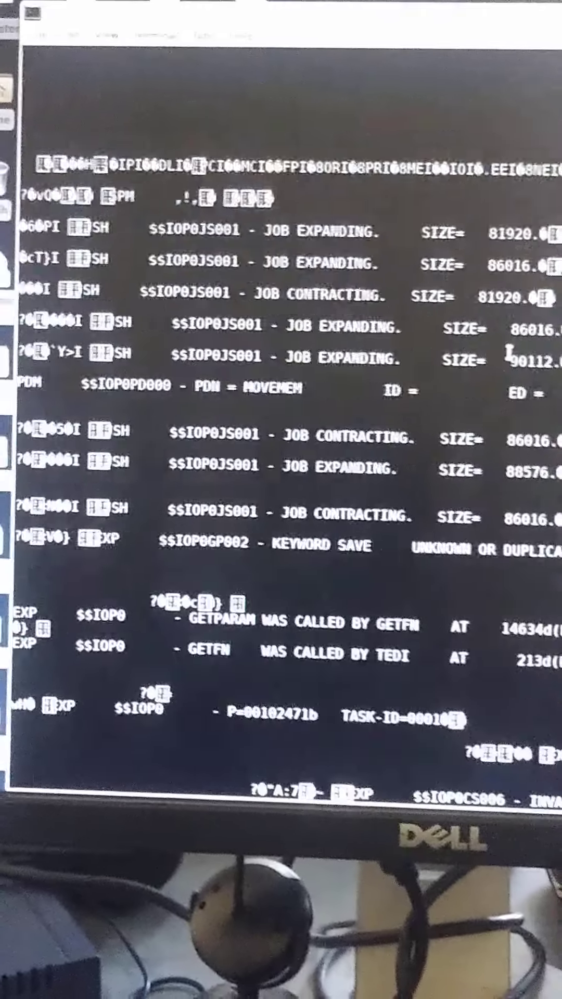
scroll("down", 3)
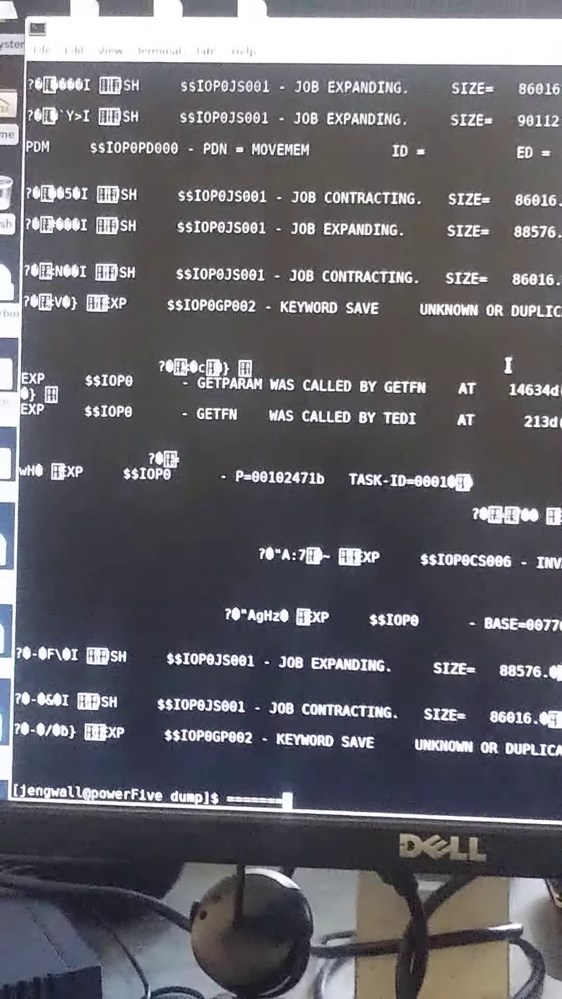